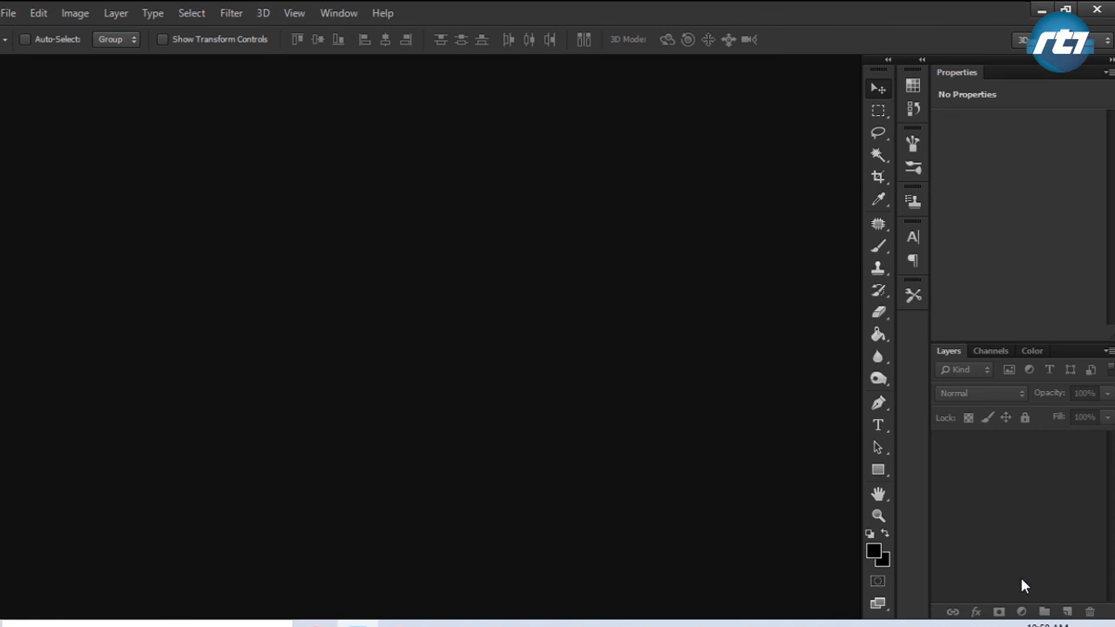
# - Open the IMG_7643 screenshot from the New folder on the Desktop
pyautogui.click(9, 12)
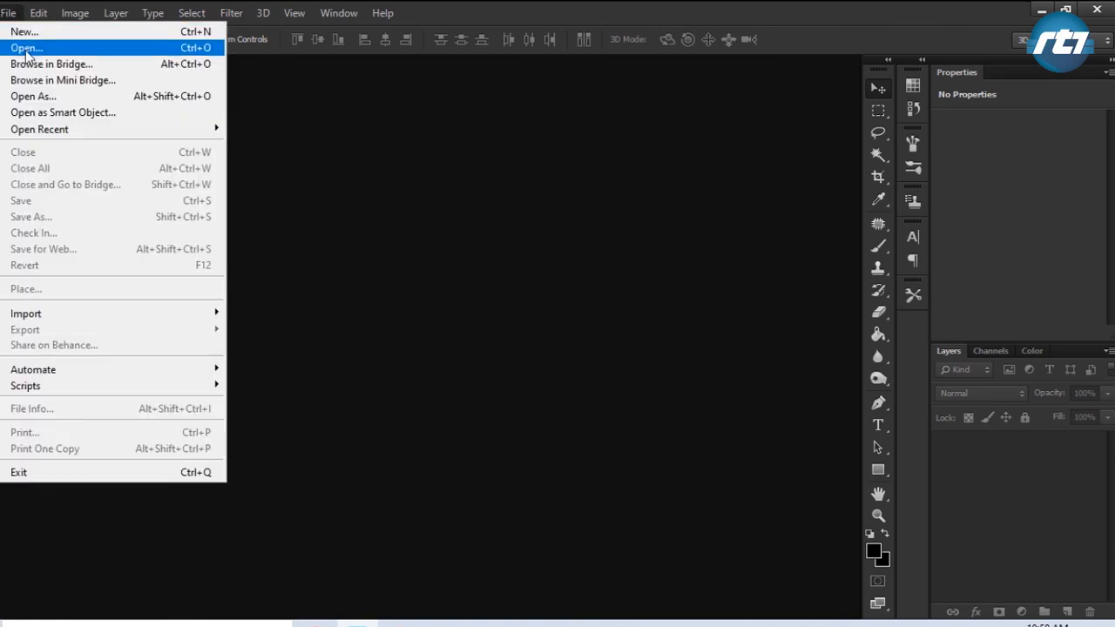
pyautogui.click(26, 48)
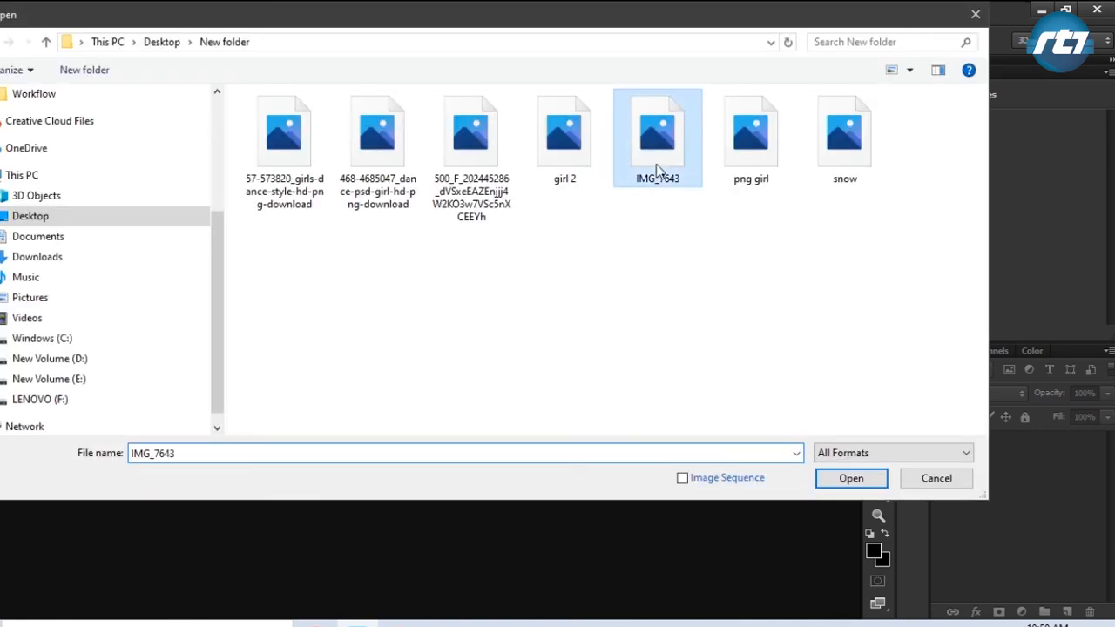
pyautogui.click(850, 478)
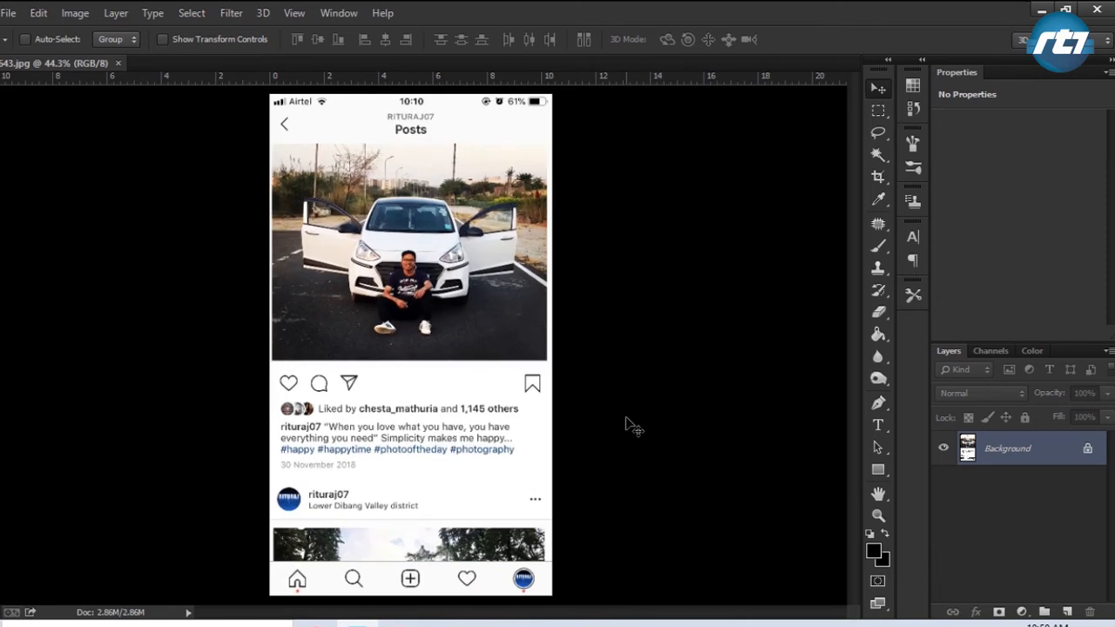
pyautogui.moveTo(478, 155)
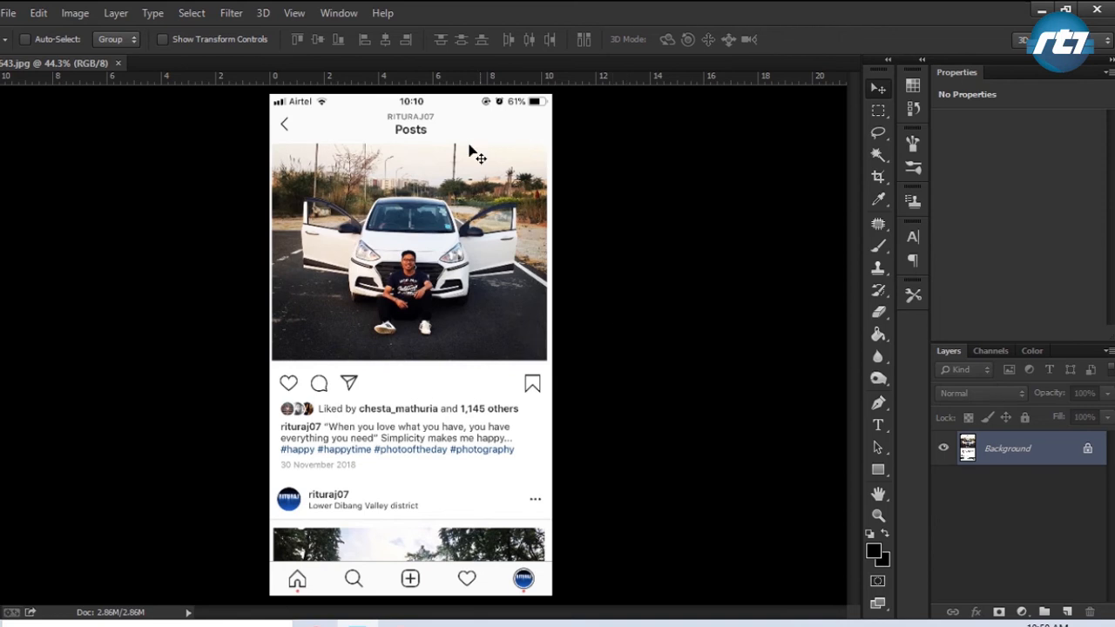
pyautogui.moveTo(467, 619)
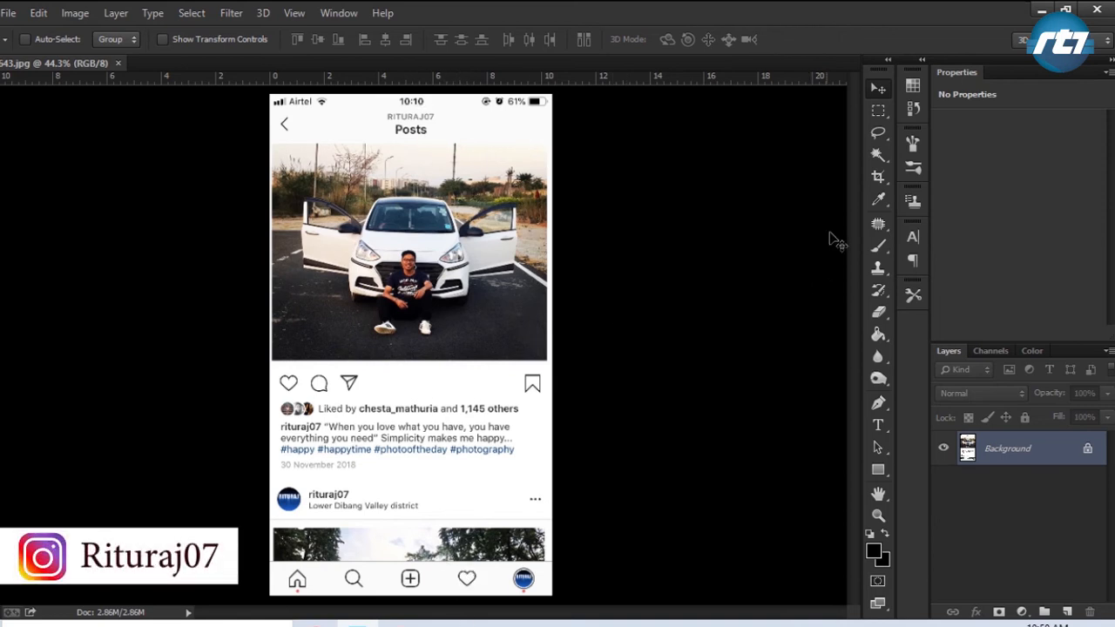
# - Crop to a 4:5 (8:10) frame, shifting the image up to drop the top and bottom bars
pyautogui.click(878, 176)
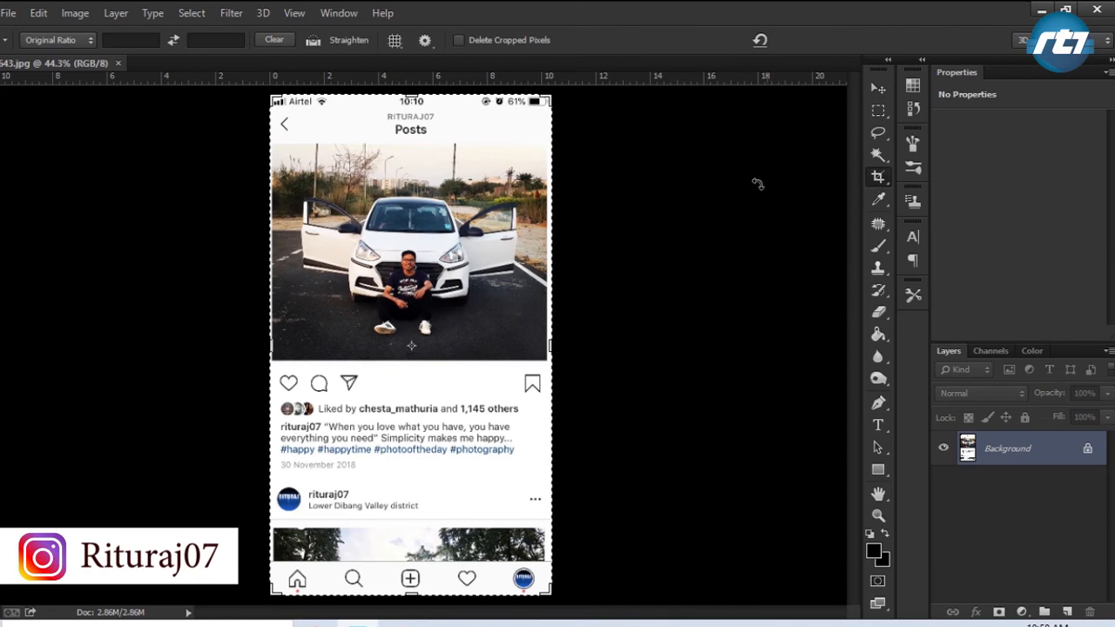
pyautogui.click(56, 40)
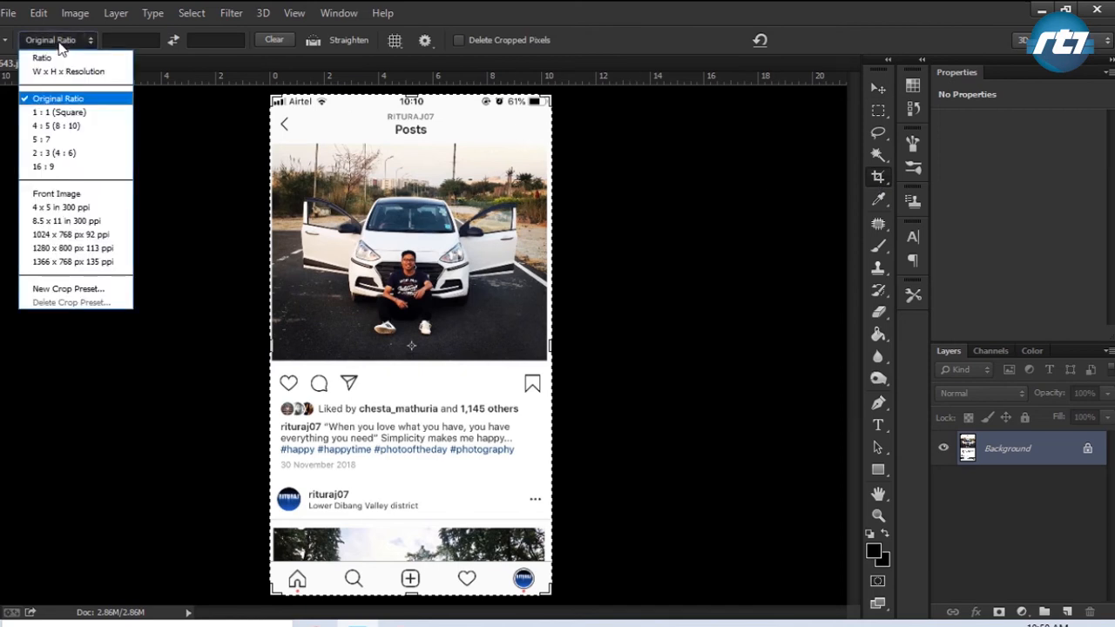
pyautogui.moveTo(72, 126)
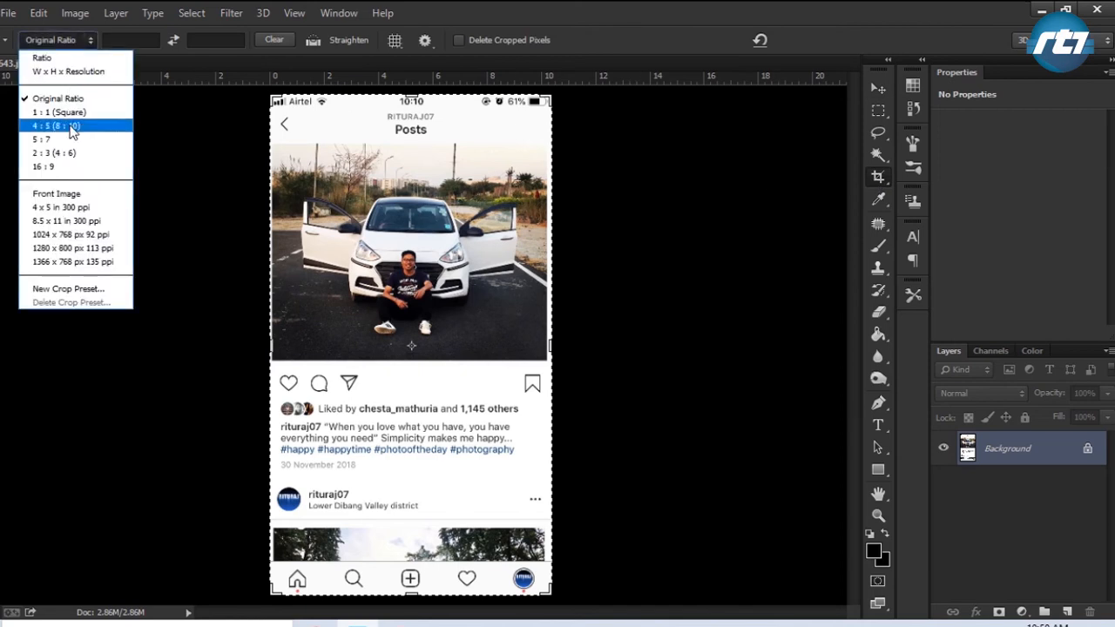
pyautogui.click(52, 126)
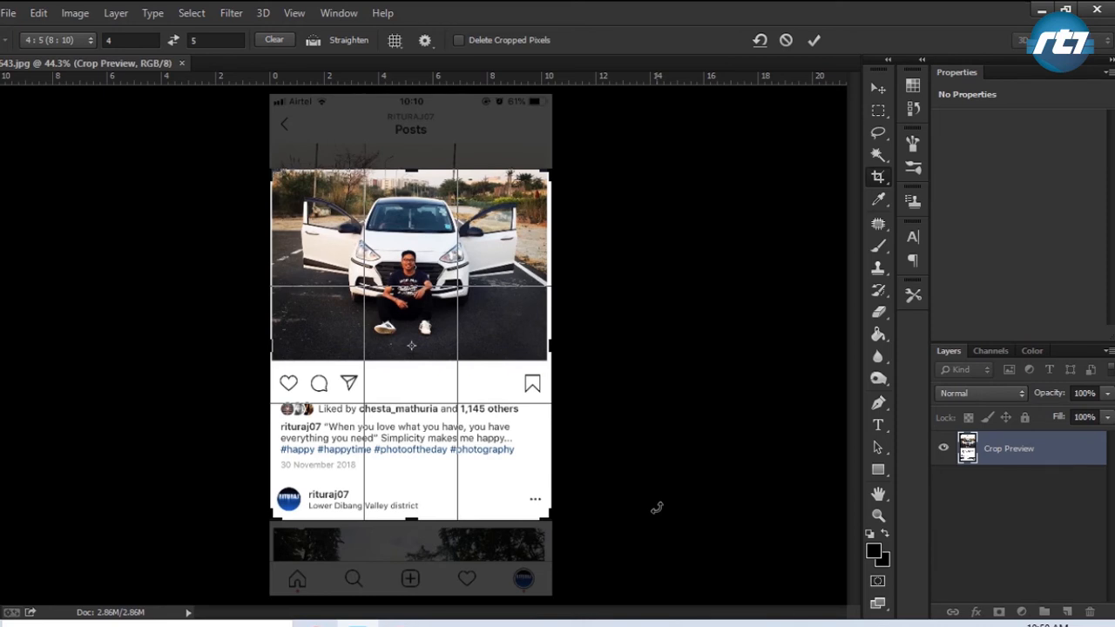
pyautogui.moveTo(496, 462)
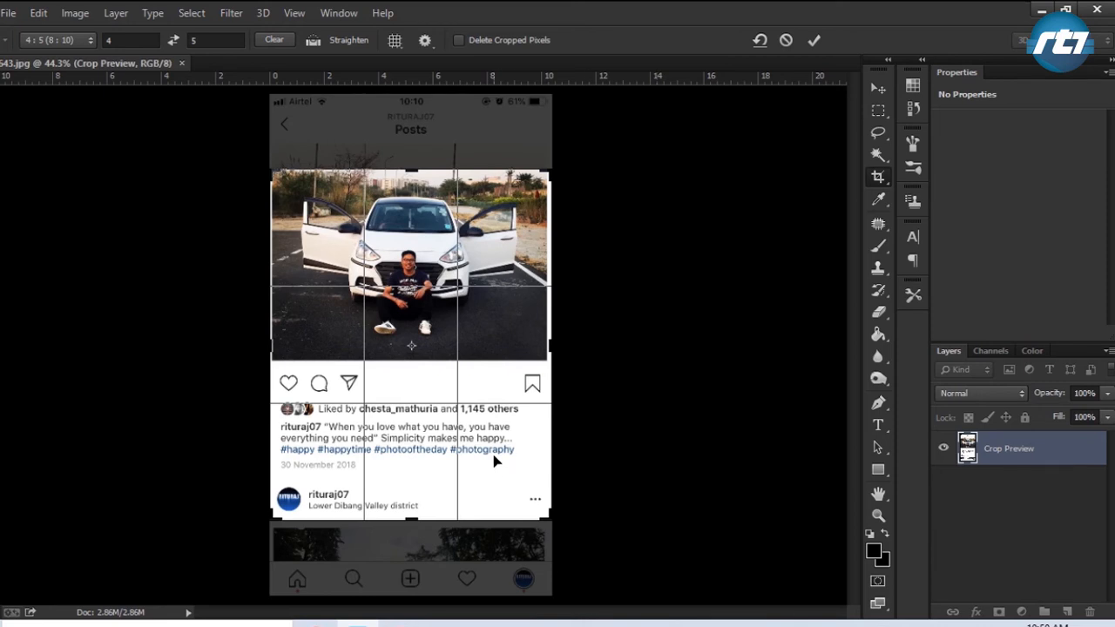
pyautogui.moveTo(412, 349); pyautogui.dragTo(411, 322)
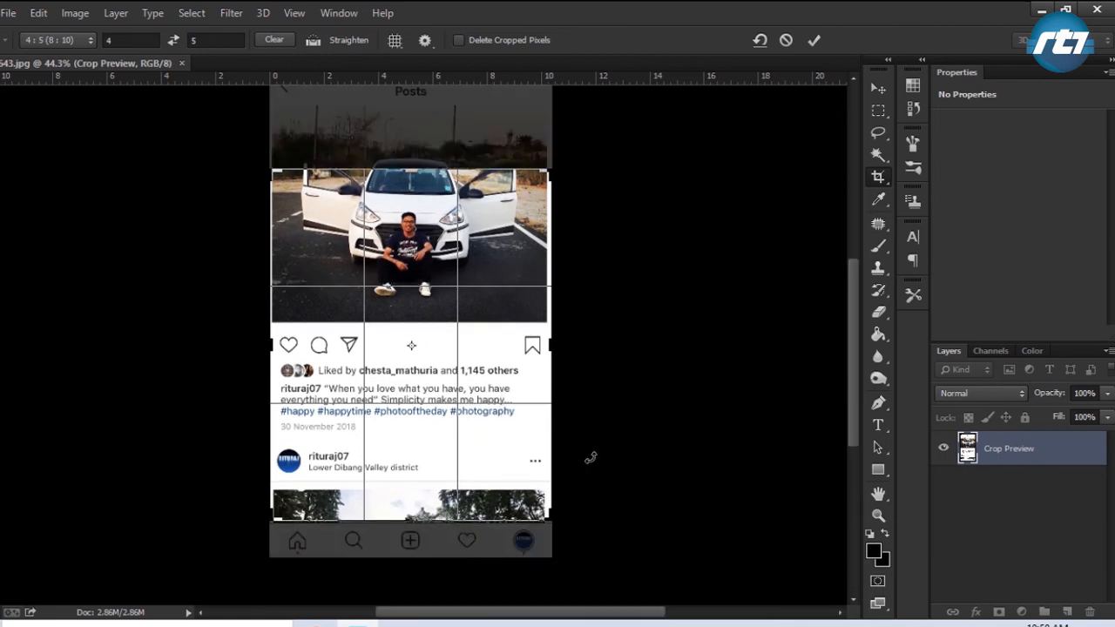
pyautogui.click(813, 40)
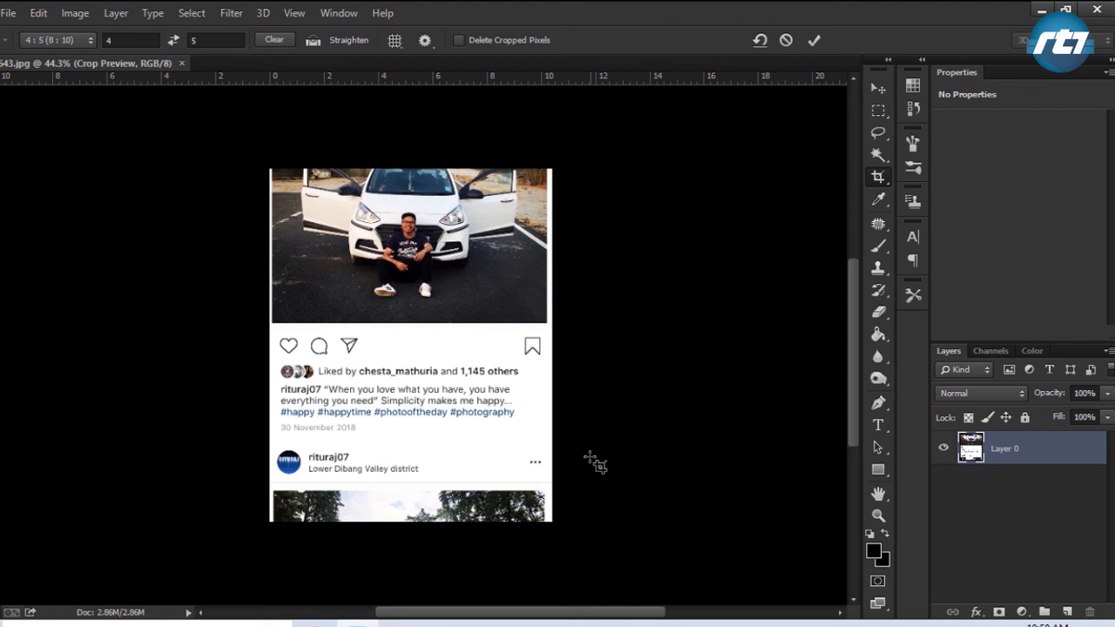
pyautogui.click(813, 40)
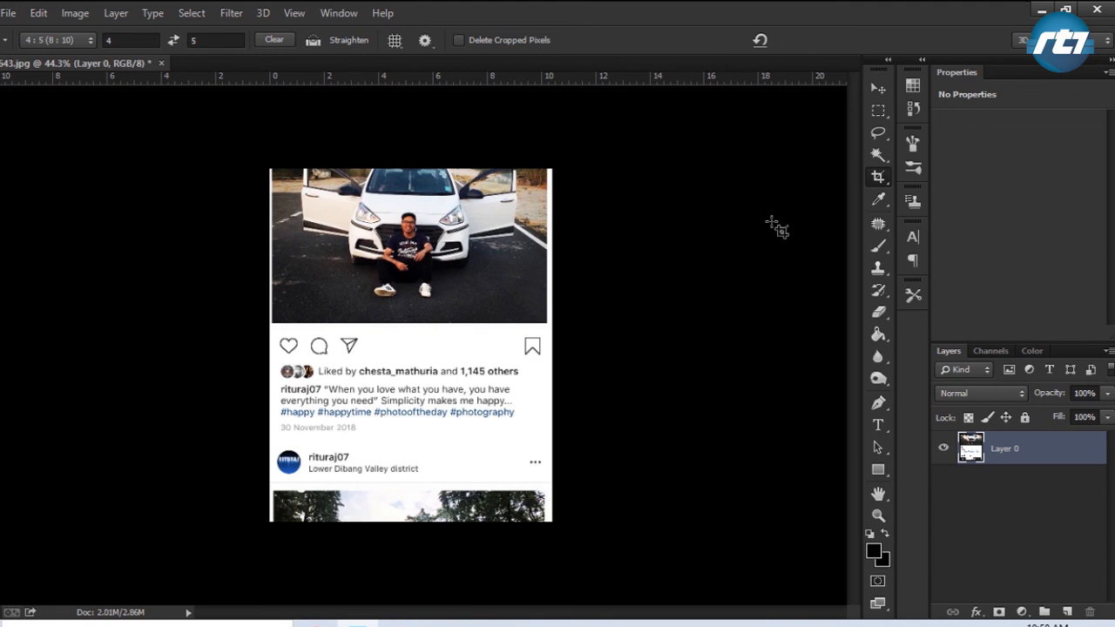
pyautogui.click(878, 86)
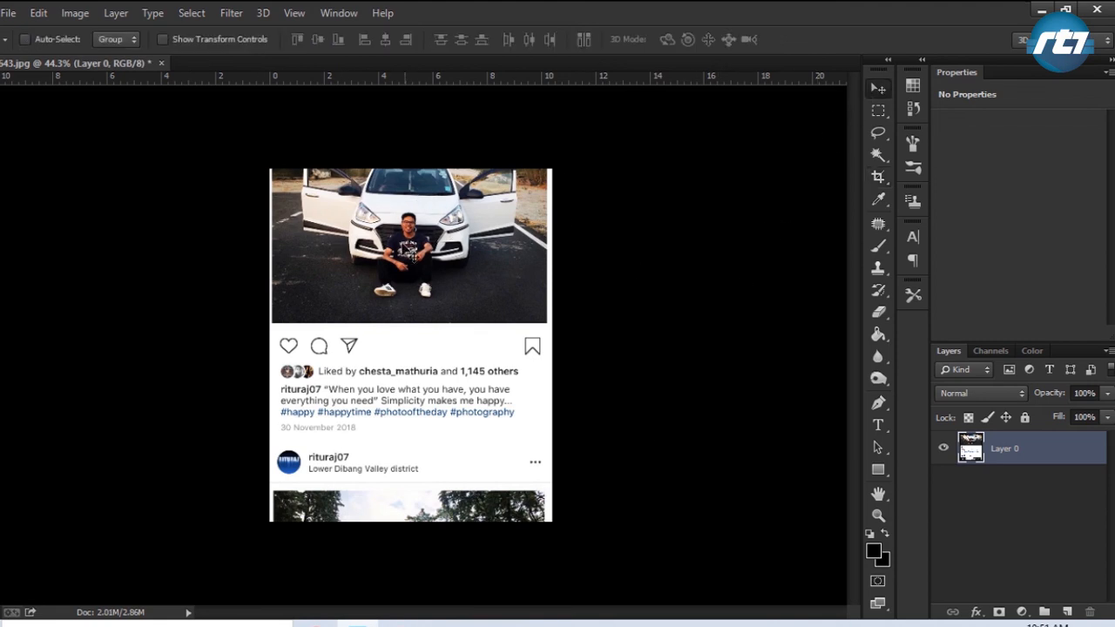
pyautogui.moveTo(410, 246)
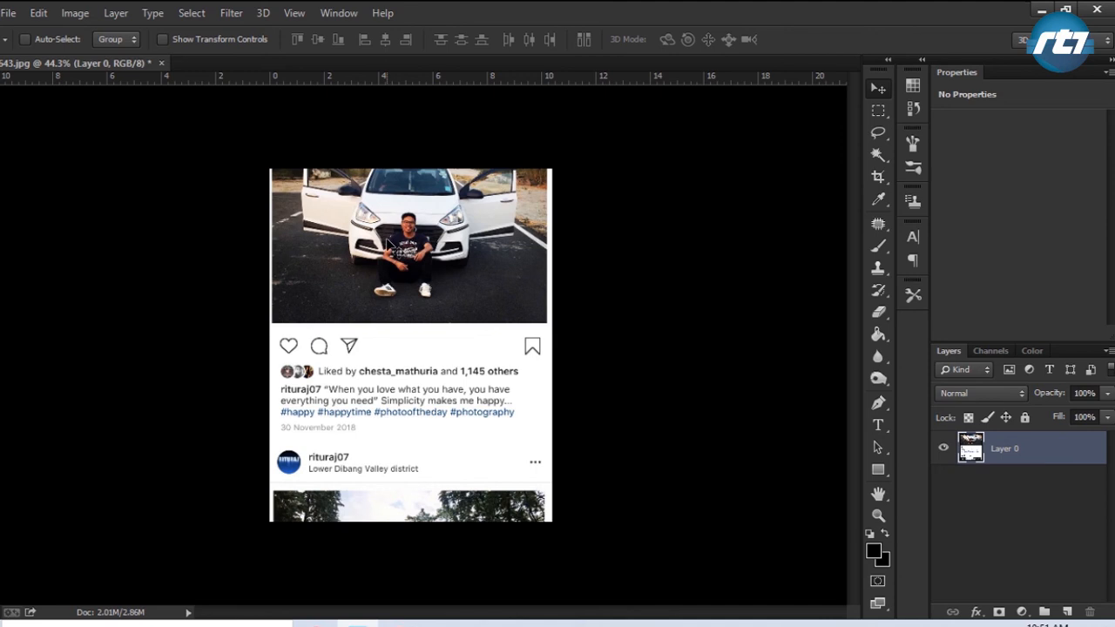
pyautogui.moveTo(854, 109)
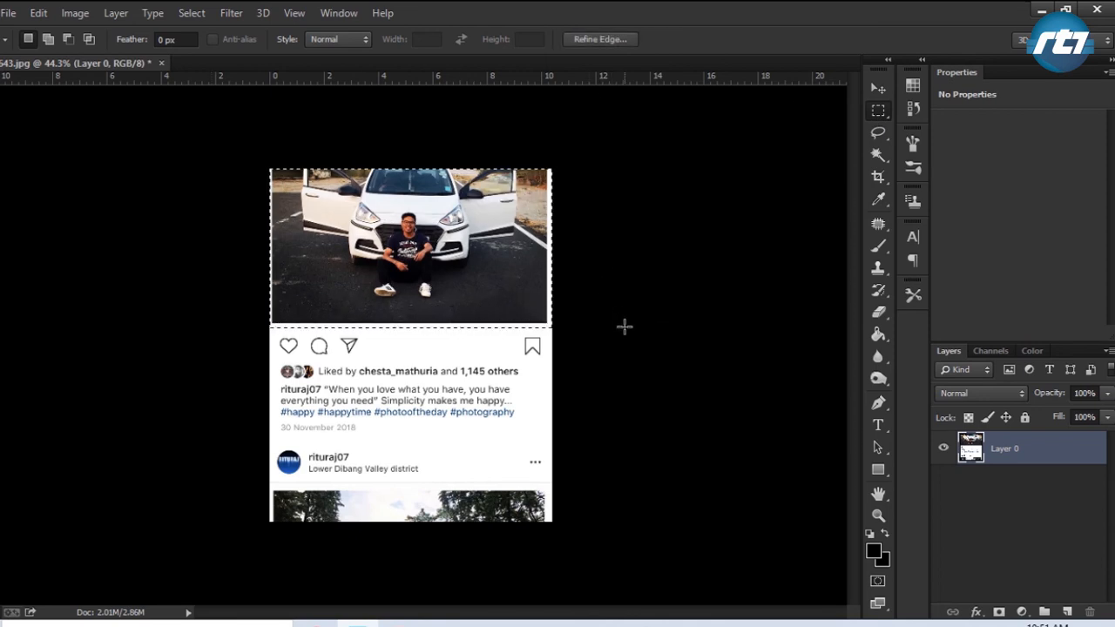
# - Delete the selected car photo area, leaving a transparent gap above the caption
pyautogui.press('Delete')
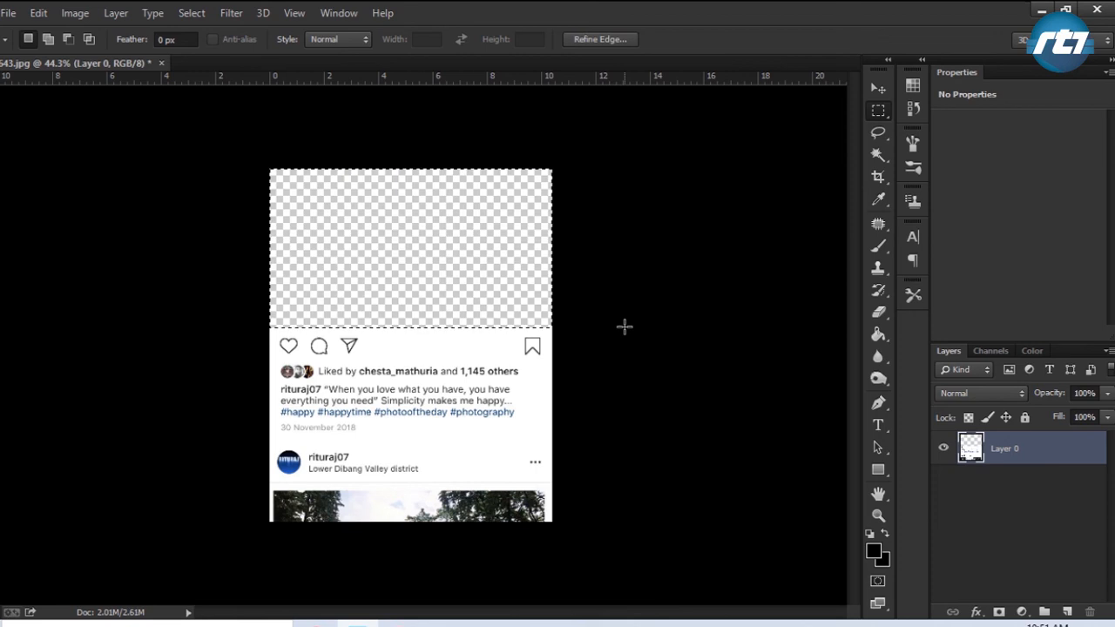
pyautogui.moveTo(395, 102)
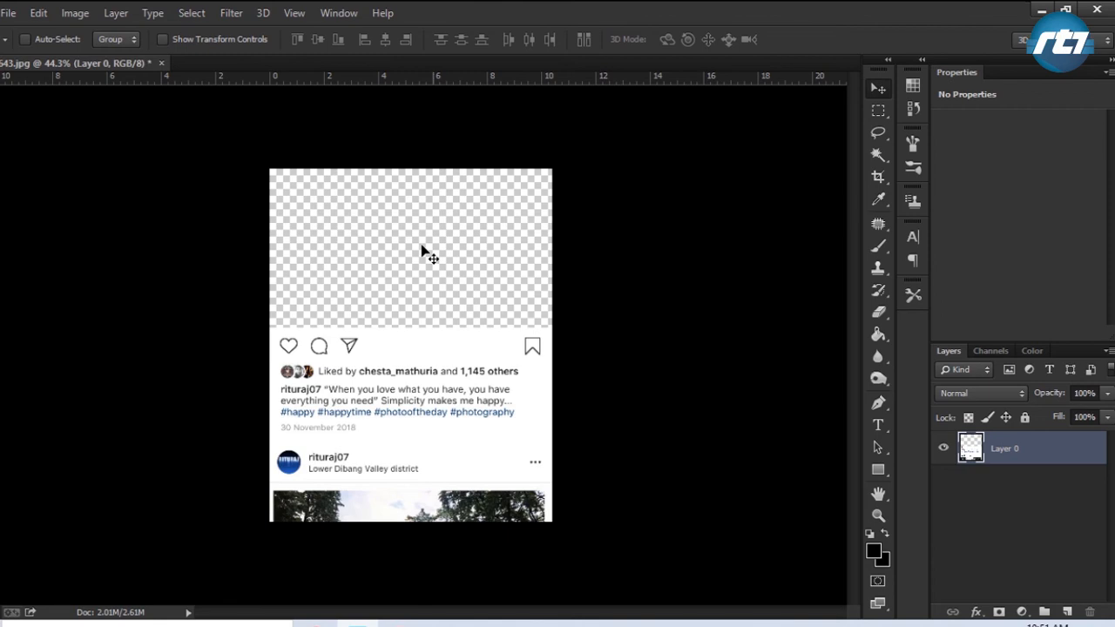
pyautogui.click(9, 12)
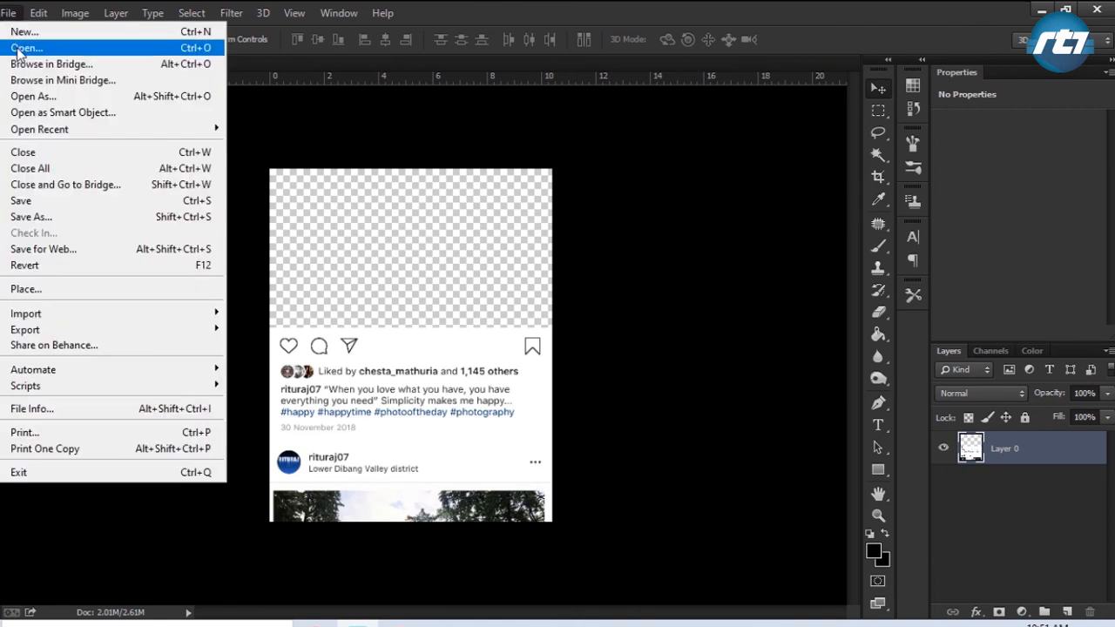
# - Place the snowy branch photo on Layer 1 and position it under the post's picture area
pyautogui.click(26, 47)
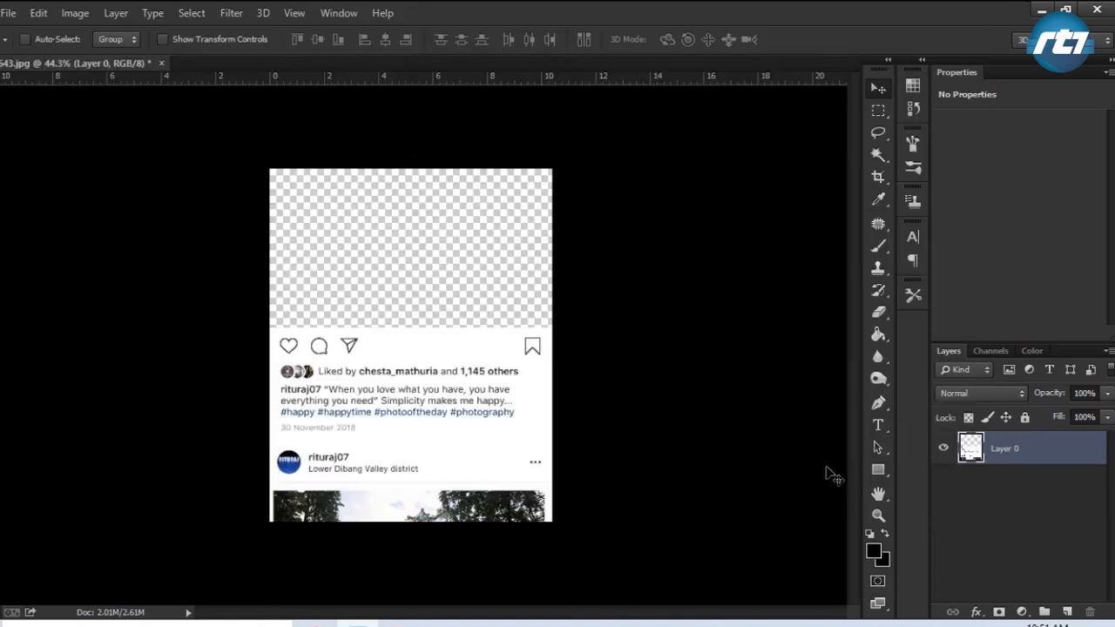
pyautogui.click(222, 63)
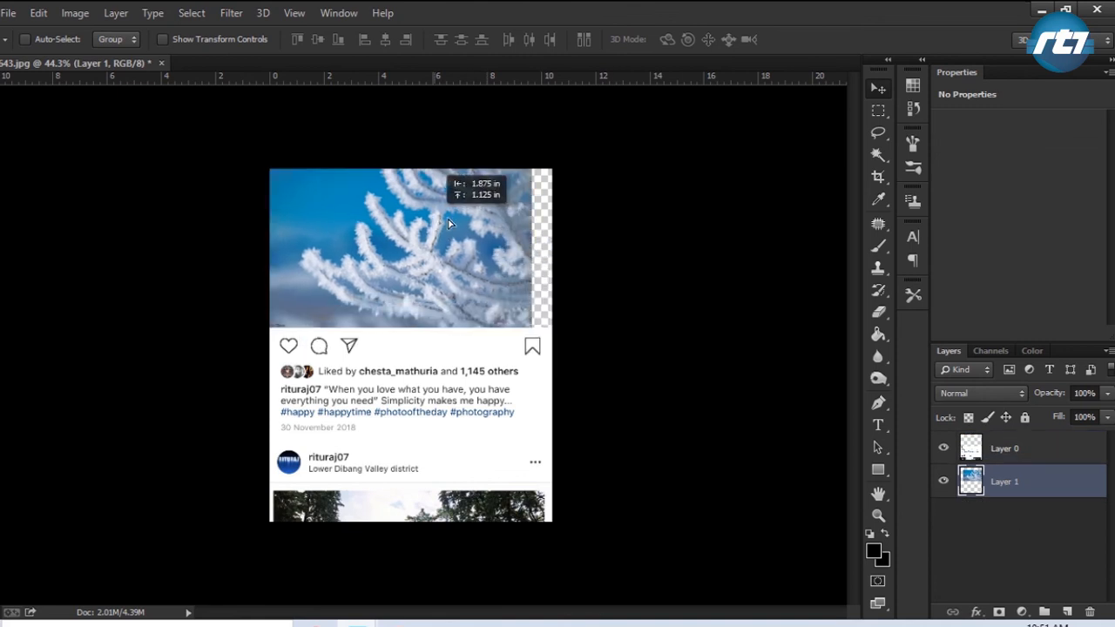
pyautogui.moveTo(448, 222); pyautogui.dragTo(449, 357)
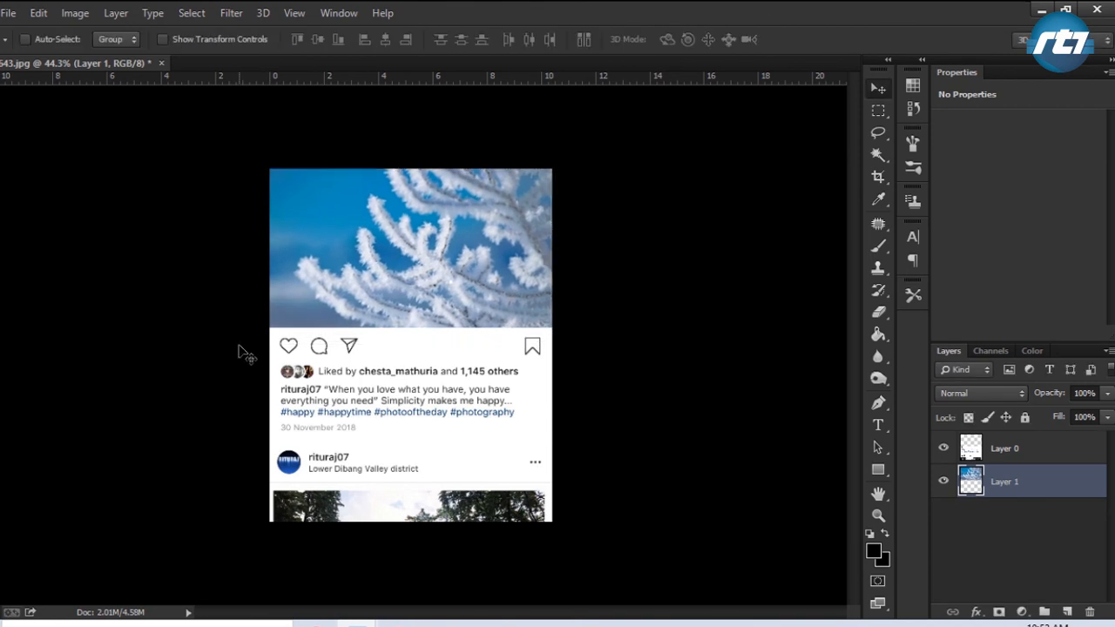
pyautogui.moveTo(686, 582)
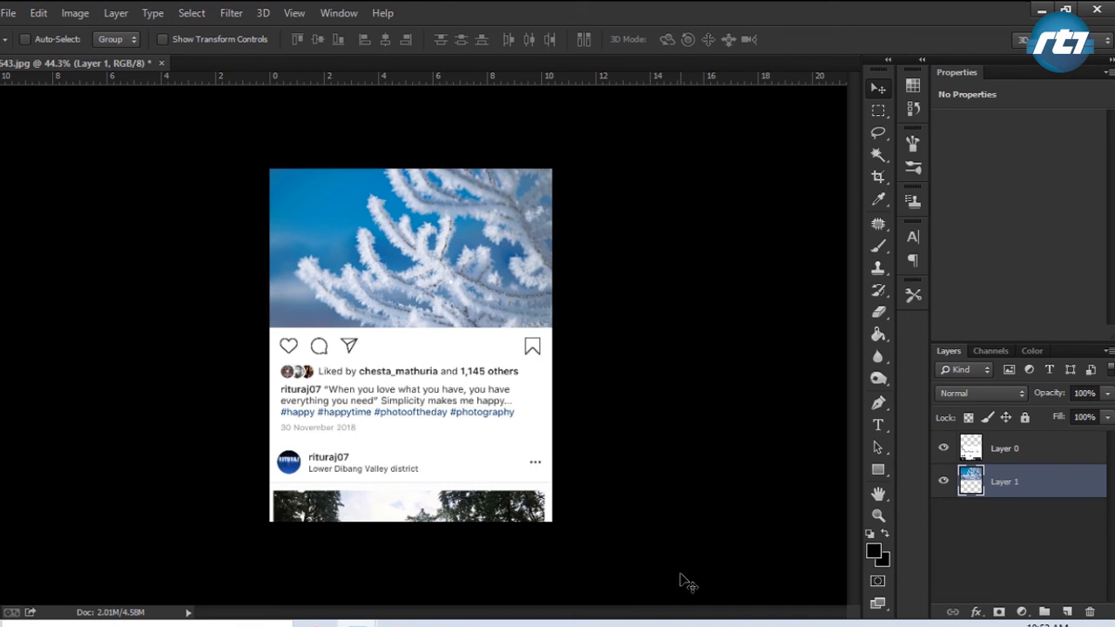
pyautogui.moveTo(374, 242)
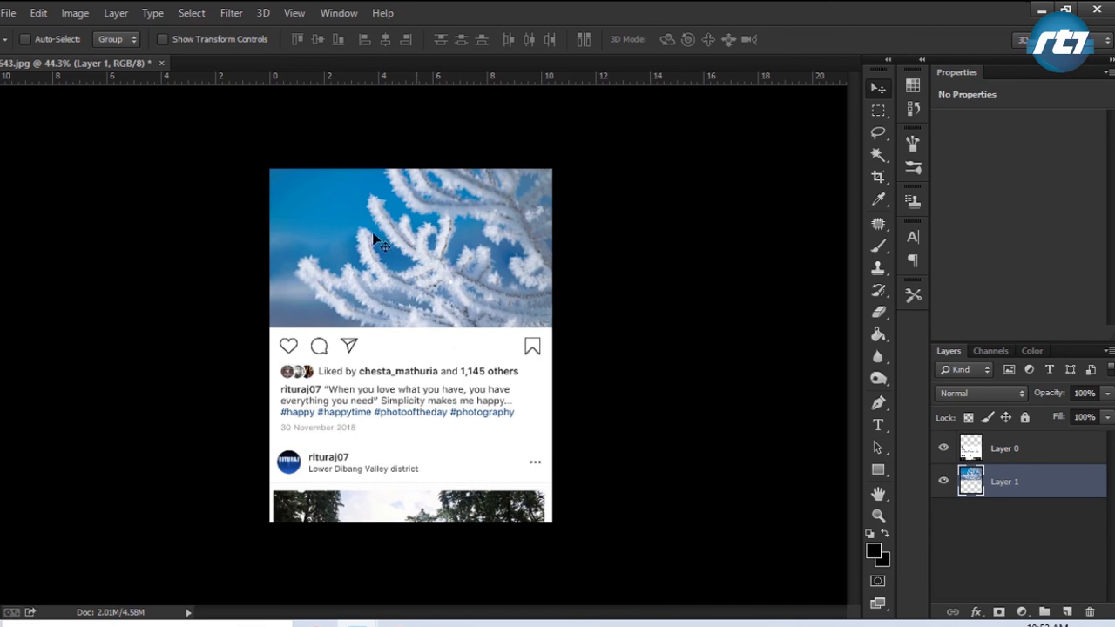
pyautogui.moveTo(26, 62)
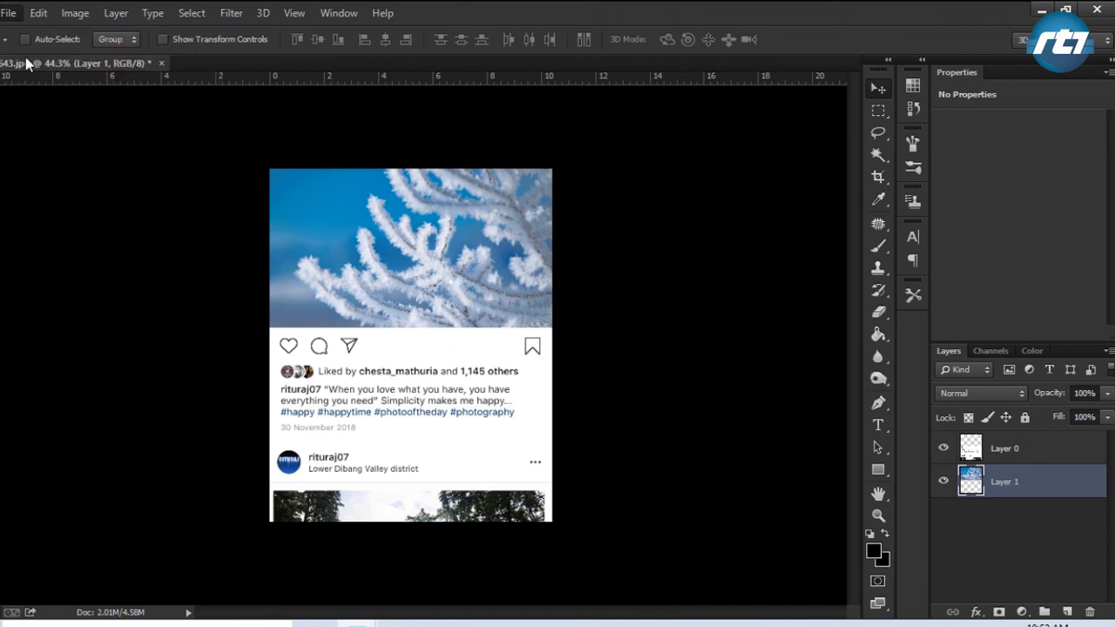
# - Bring in the png girl dancer as the top layer, raised over the snowy photo
pyautogui.click(8, 12)
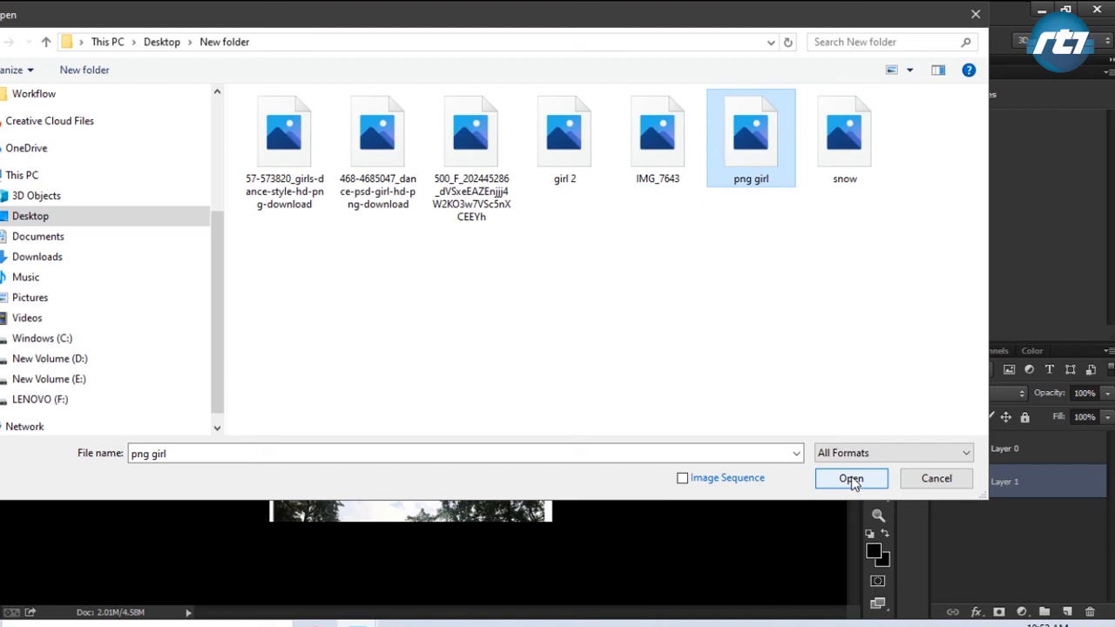
pyautogui.click(851, 478)
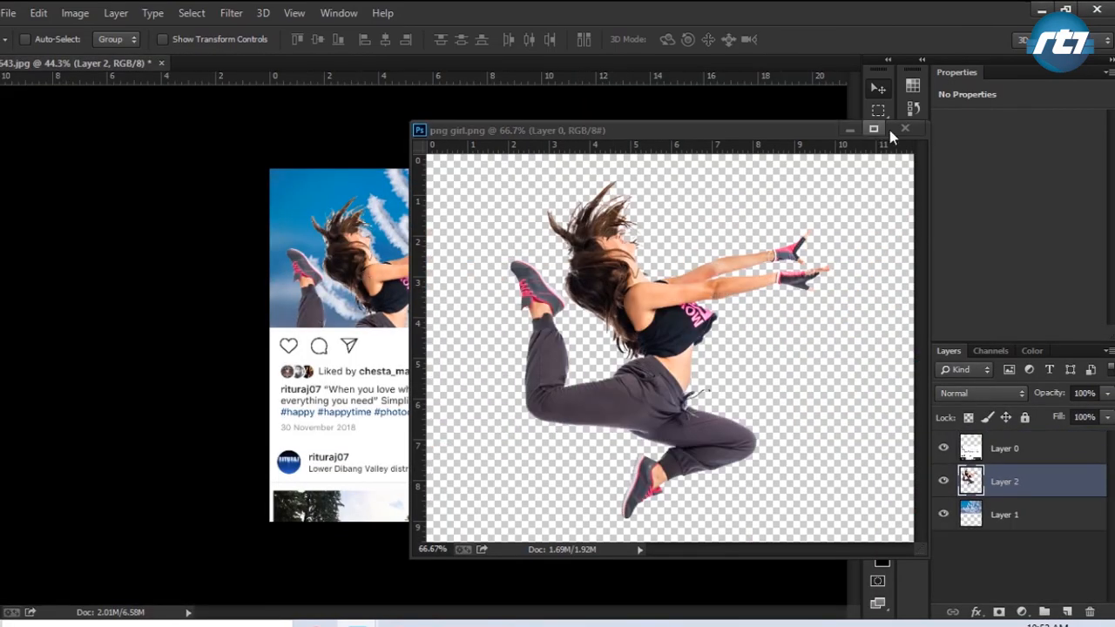
pyautogui.click(905, 129)
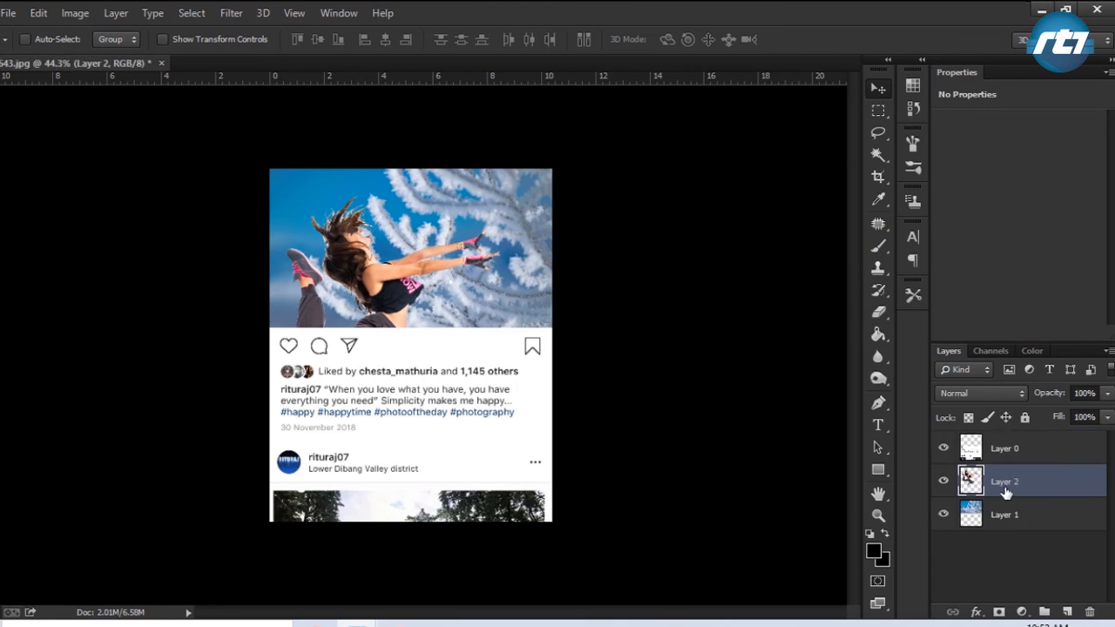
pyautogui.moveTo(1004, 482); pyautogui.dragTo(1004, 445)
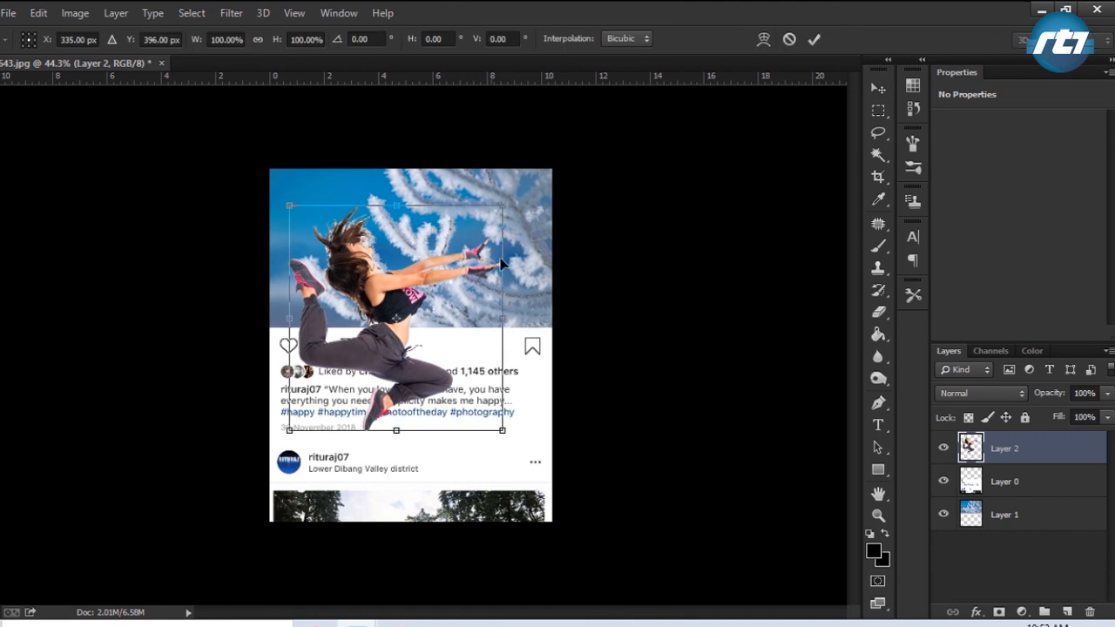
pyautogui.moveTo(502, 205); pyautogui.dragTo(522, 184)
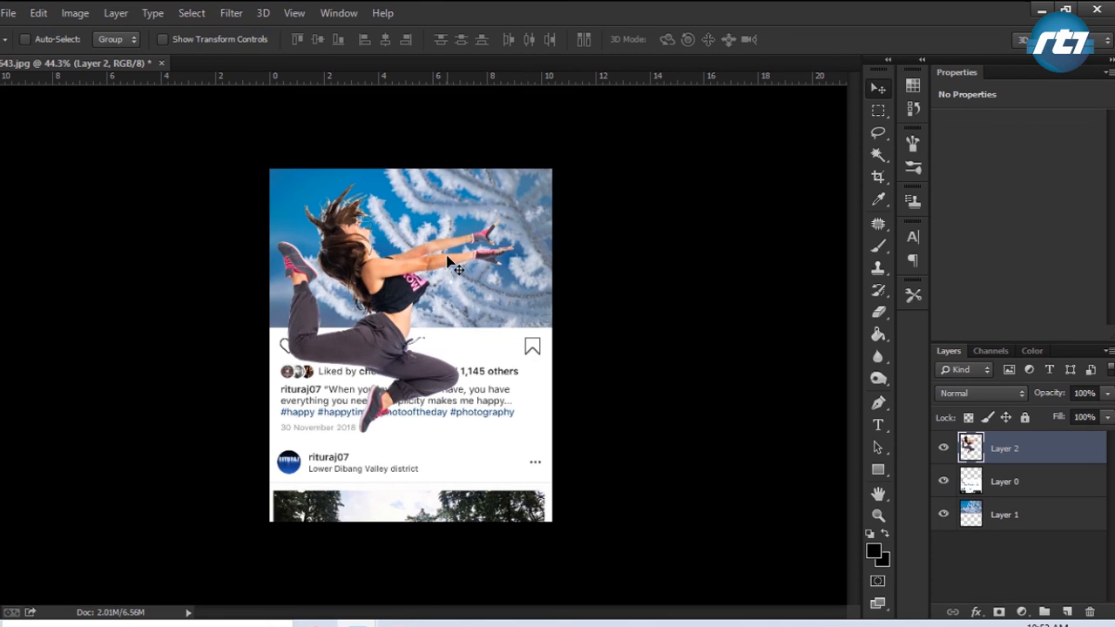
pyautogui.moveTo(539, 320)
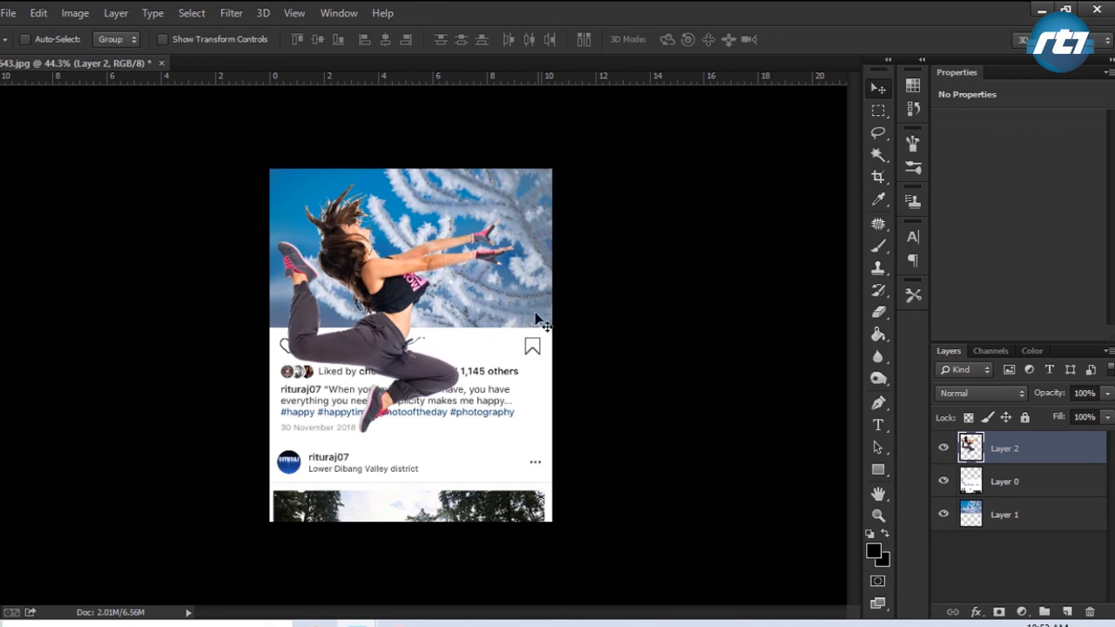
pyautogui.moveTo(1032, 508)
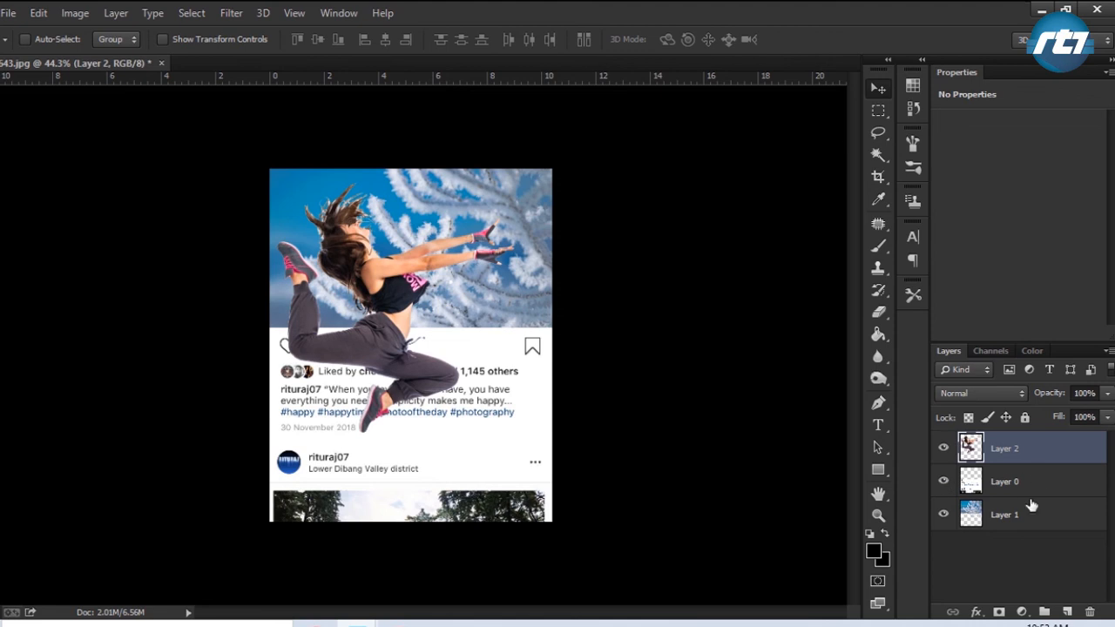
# - Add Layer 3 above Layer 0 and make it a clipping mask on the interface
pyautogui.click(1004, 480)
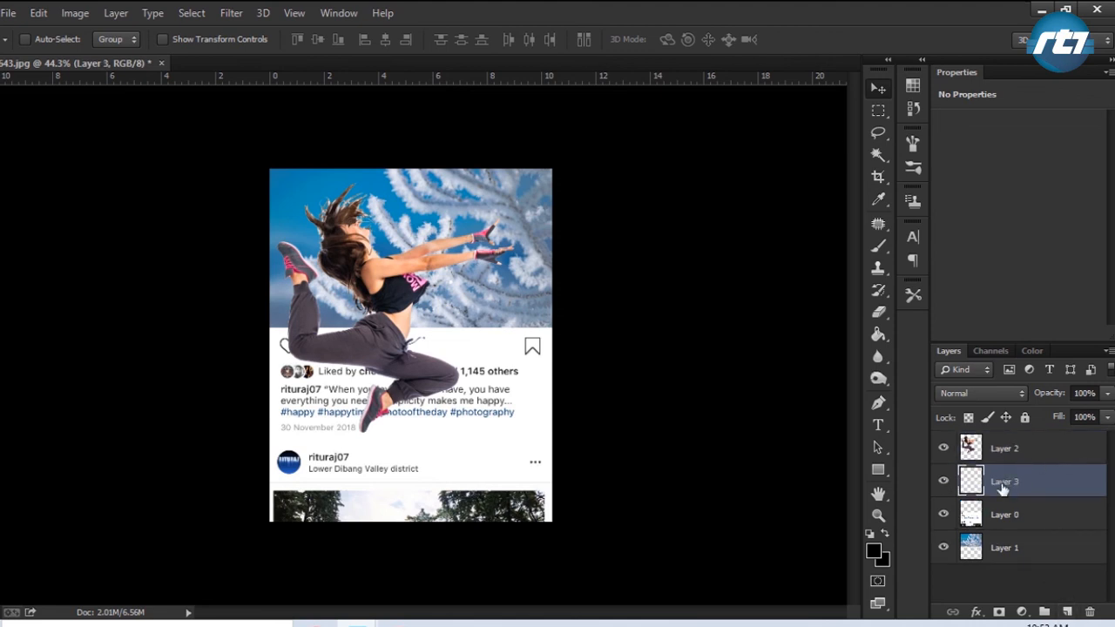
pyautogui.moveTo(1026, 487)
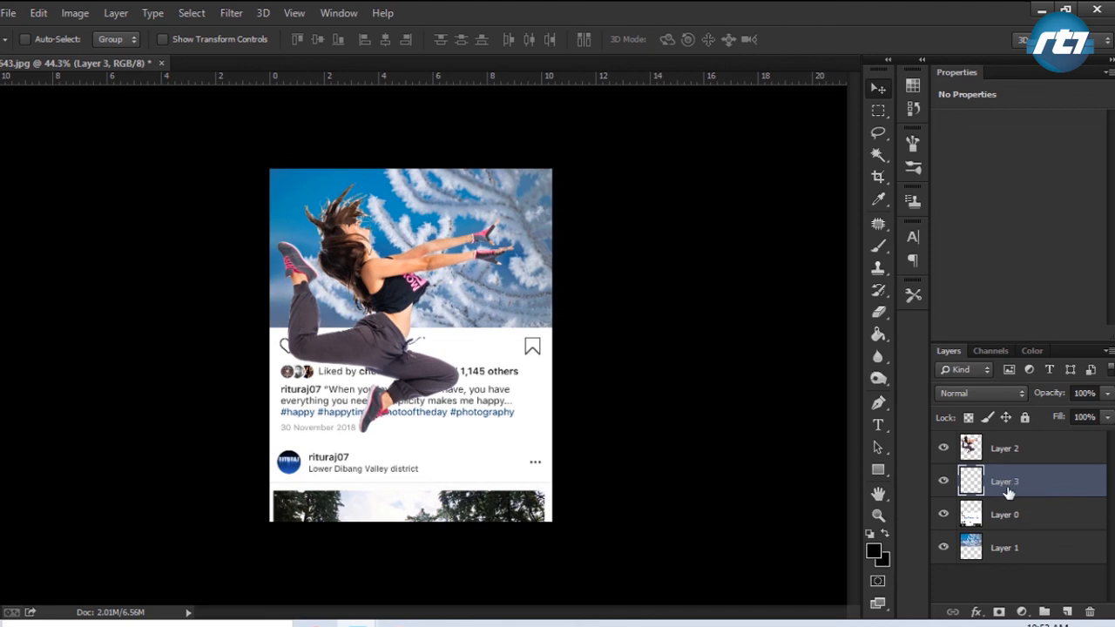
pyautogui.rightClick(1004, 481)
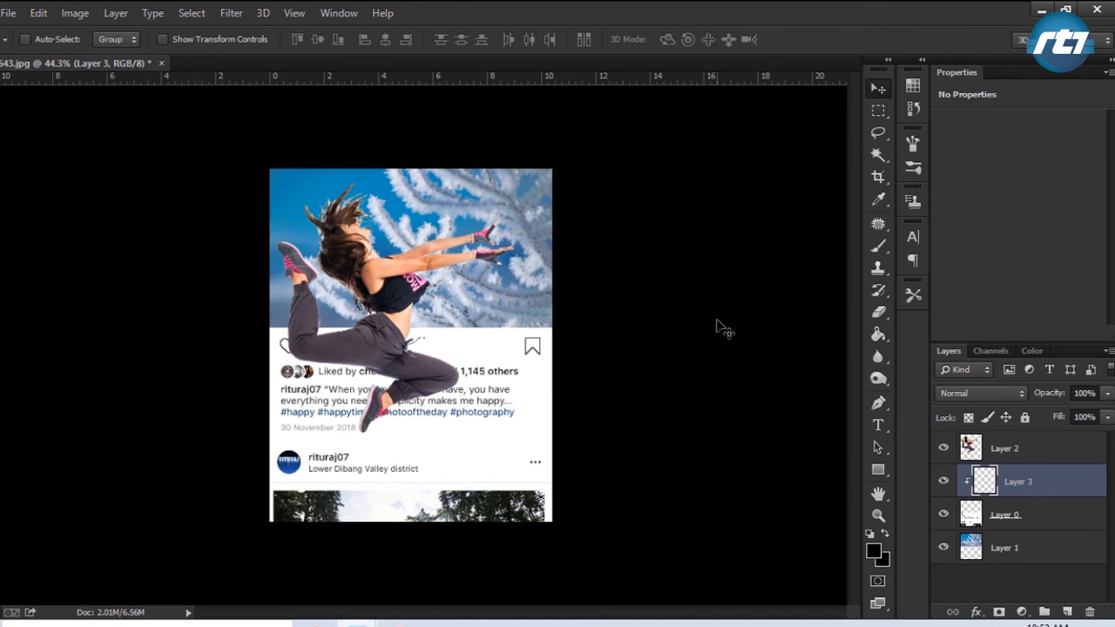
pyautogui.moveTo(880, 334)
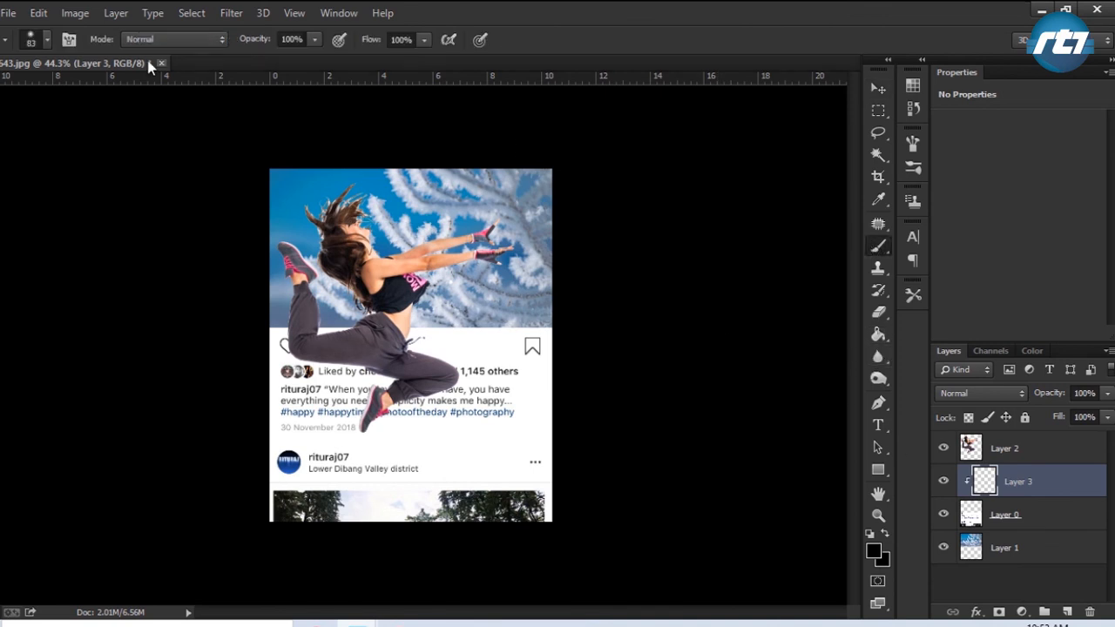
# - Paint a soft #333333 shadow under the dancer on Layer 3 at 64% opacity
pyautogui.click(47, 39)
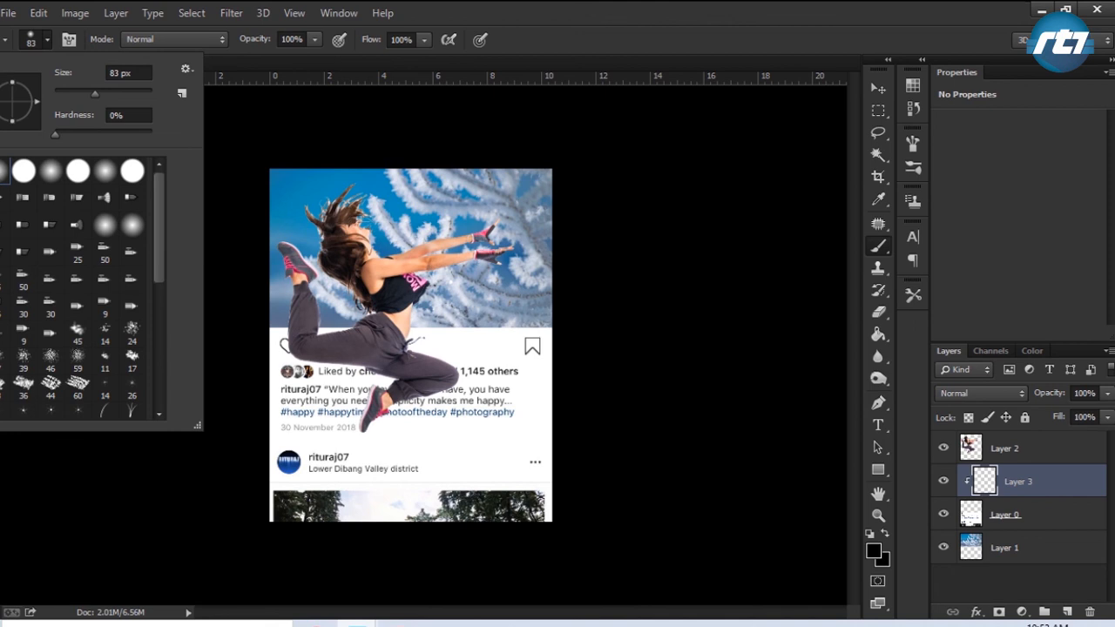
pyautogui.moveTo(878, 562)
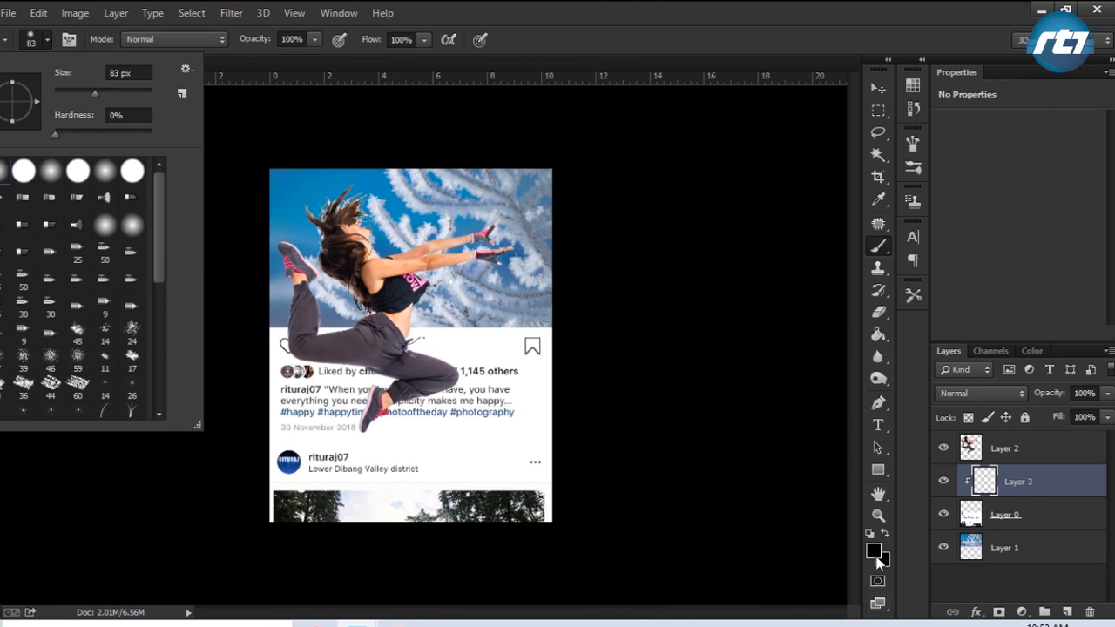
pyautogui.click(874, 550)
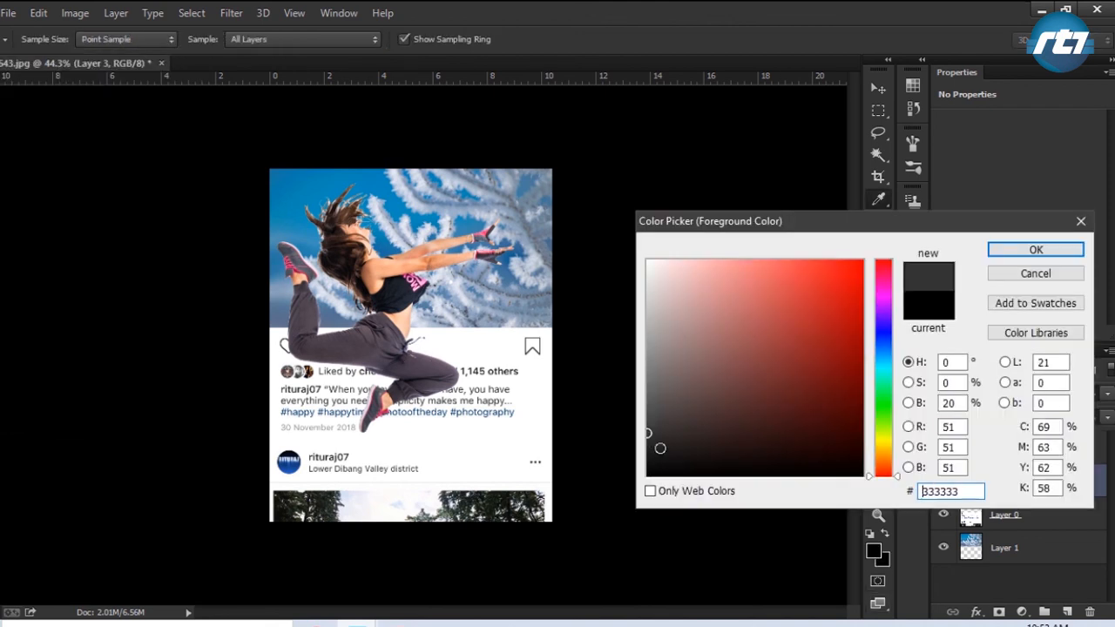
pyautogui.click(1036, 249)
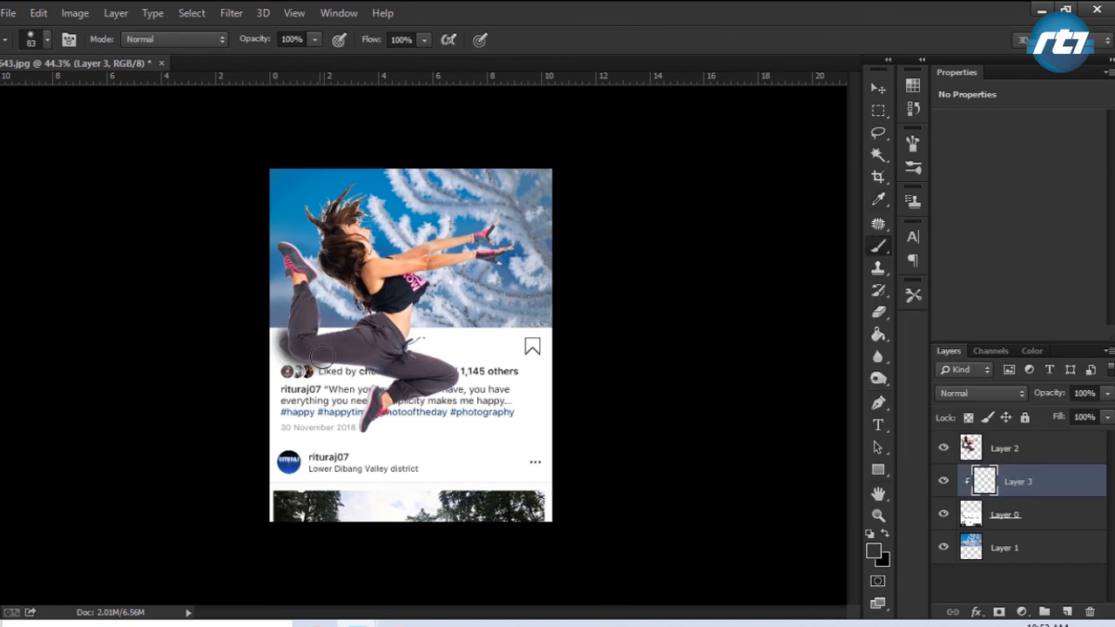
pyautogui.moveTo(309, 344)
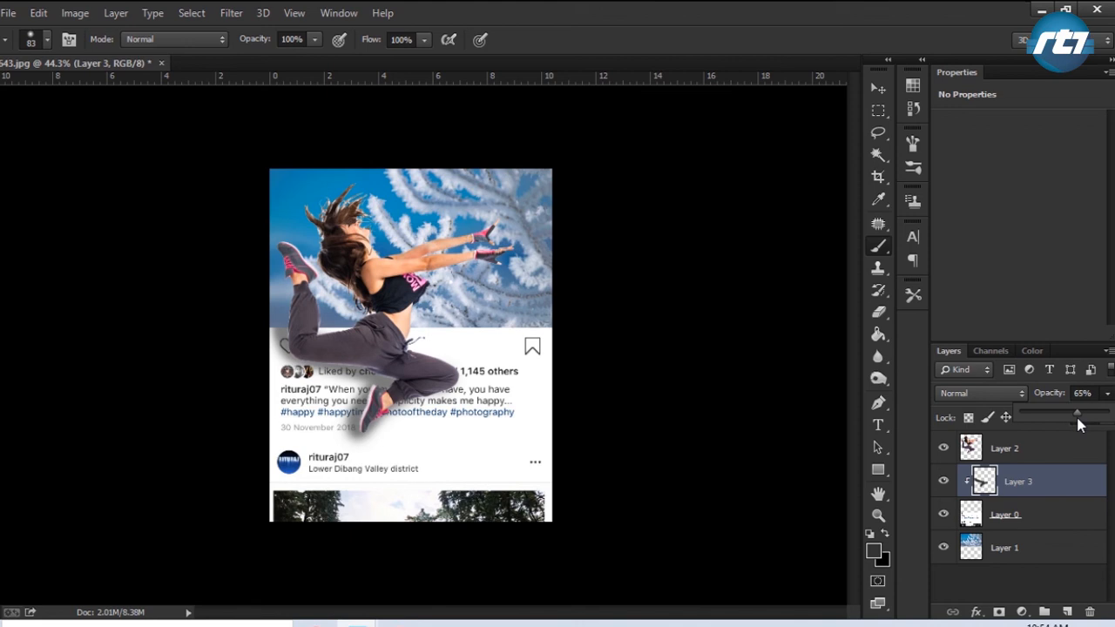
pyautogui.moveTo(1054, 410); pyautogui.dragTo(1050, 410)
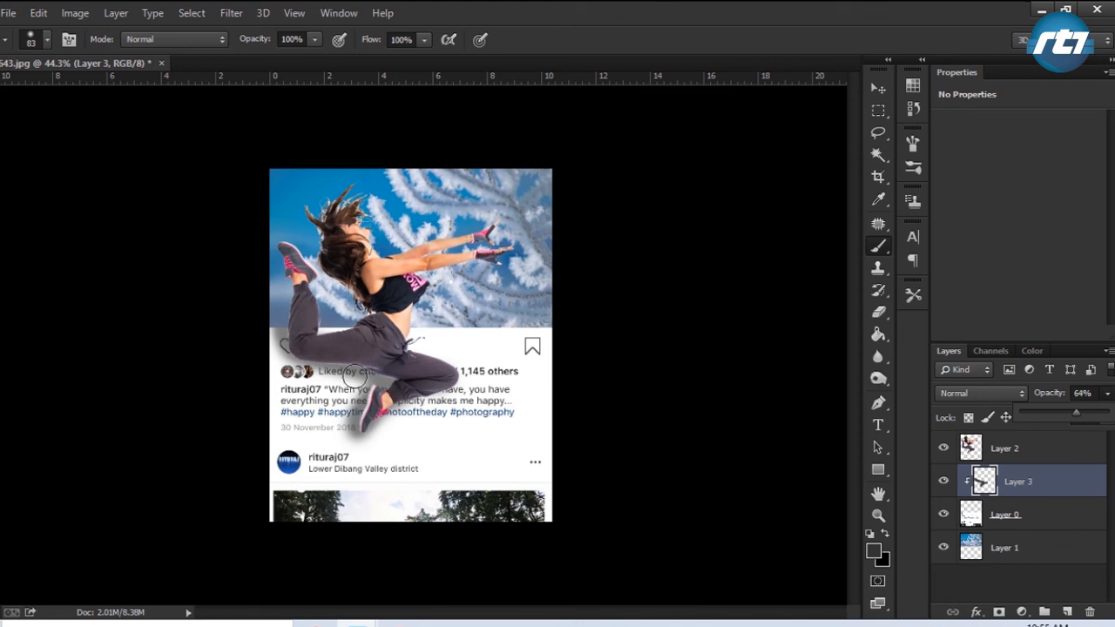
pyautogui.moveTo(403, 379)
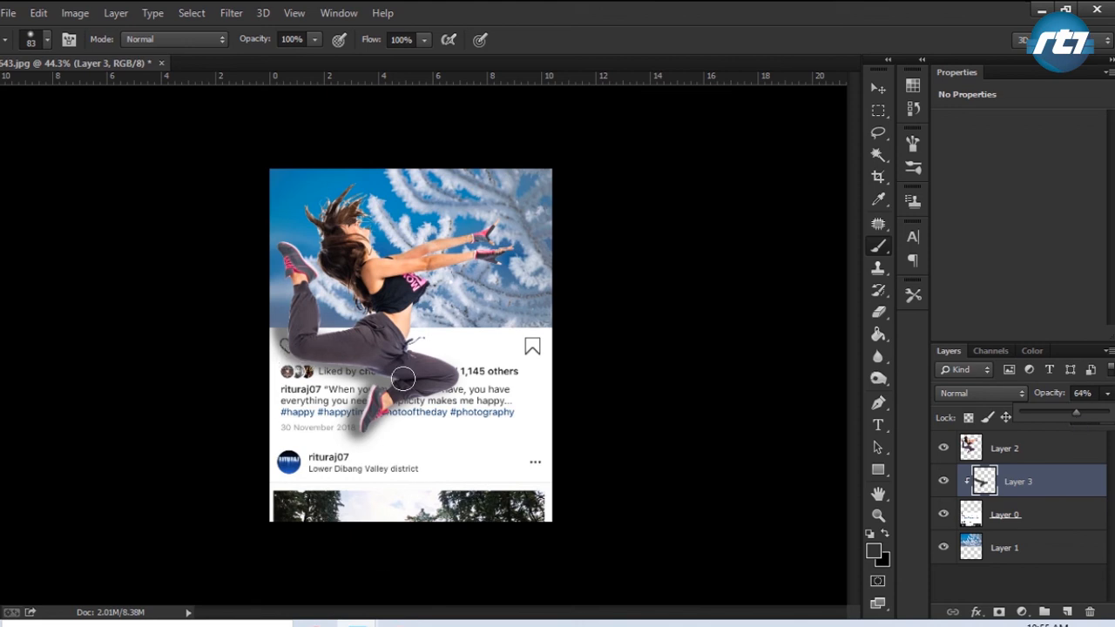
pyautogui.moveTo(412, 380)
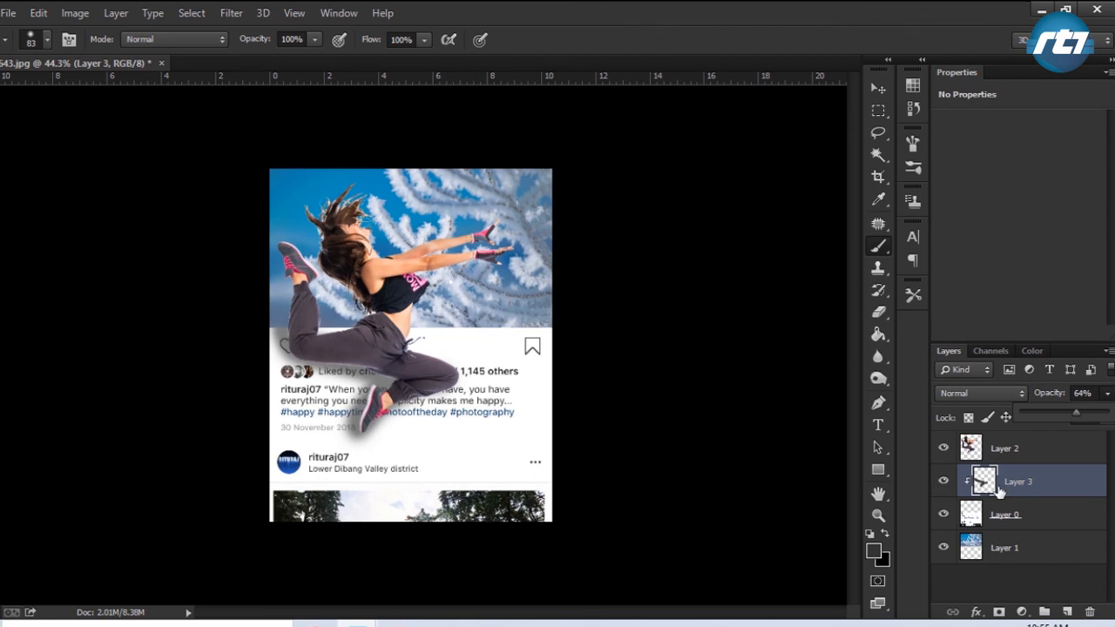
pyautogui.moveTo(1049, 486)
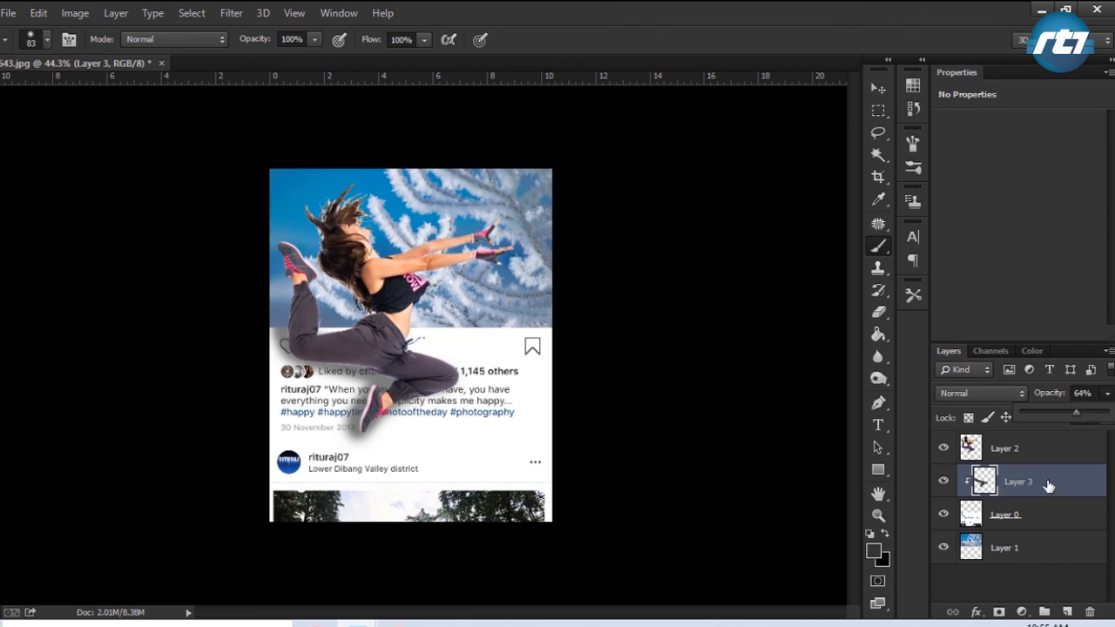